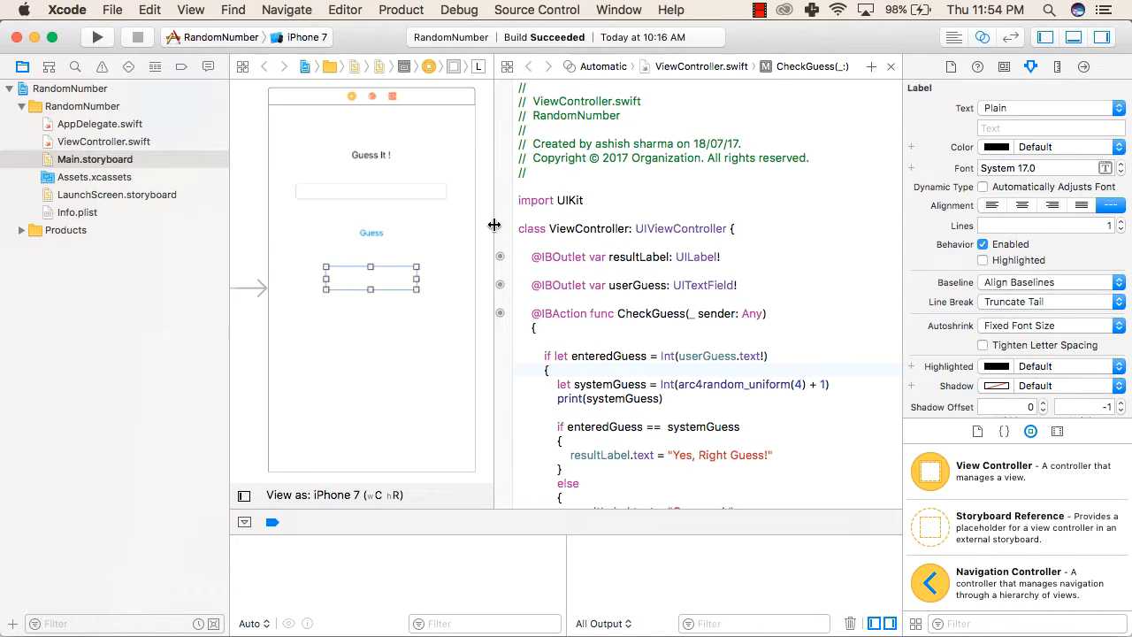
Review the guessAction code: enteredGuess, the systemGuess random number + 1, and its print line
{"action": "scroll", "scroll_direction": "down", "scroll_amount": 3}
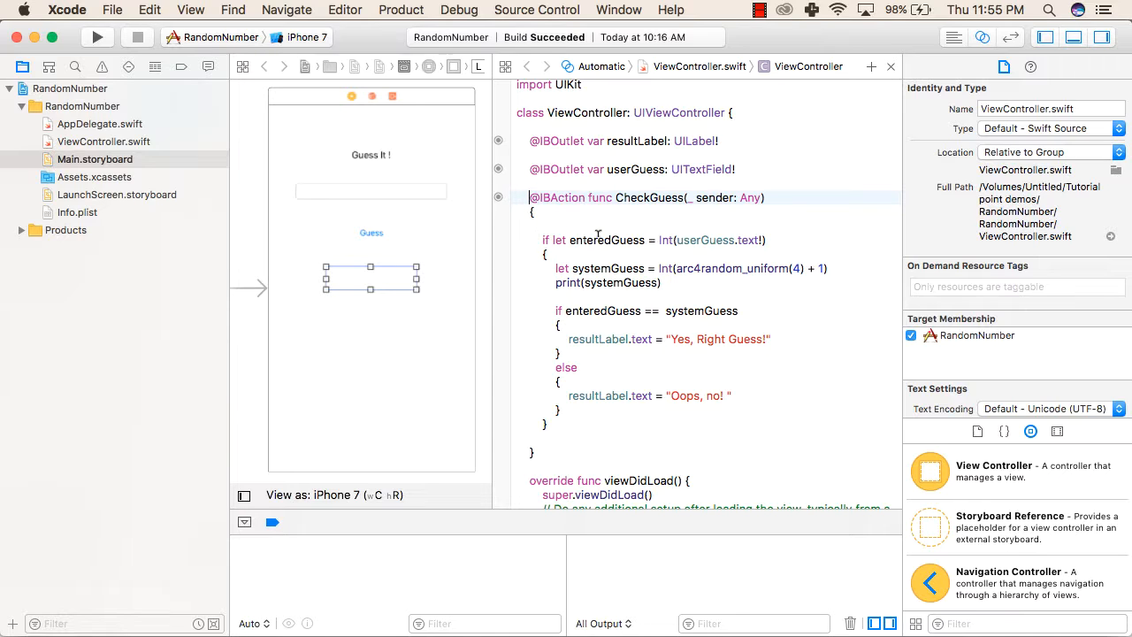
{"action": "double_click", "coordinate": [605, 241]}
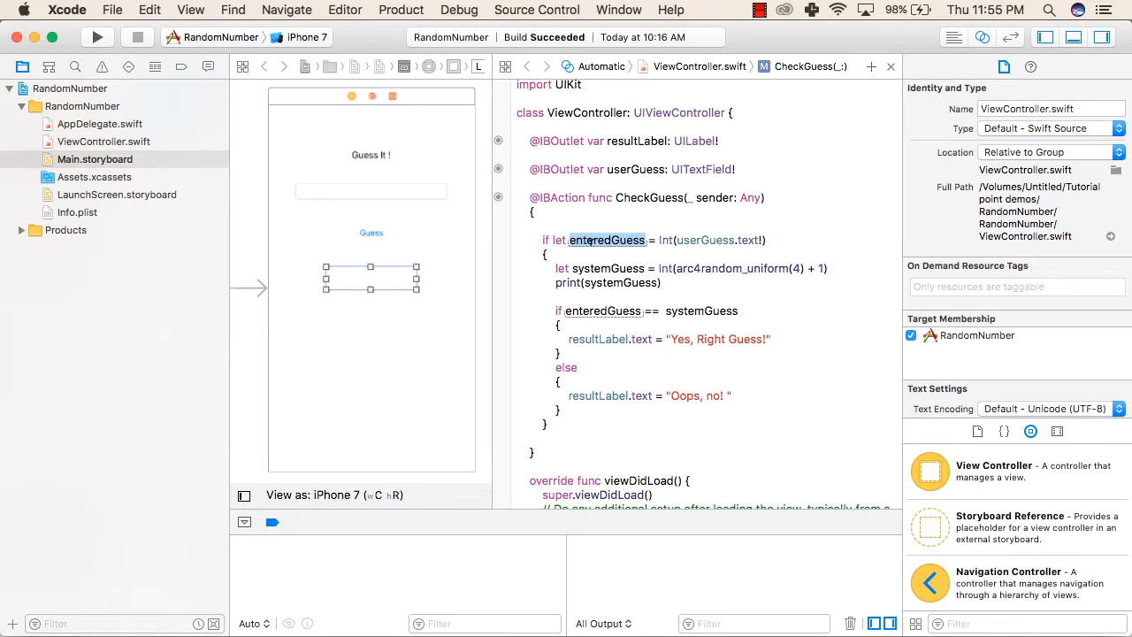
{"action": "left_click_drag", "start_coordinate": [555, 269], "coordinate": [556, 396]}
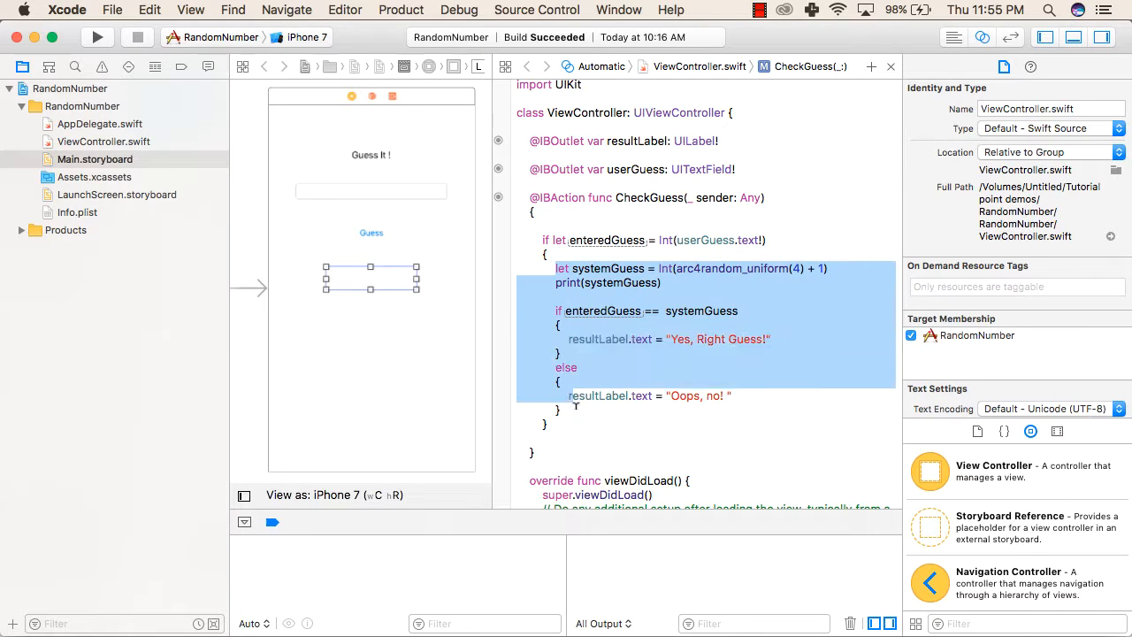
{"action": "left_click", "coordinate": [542, 240]}
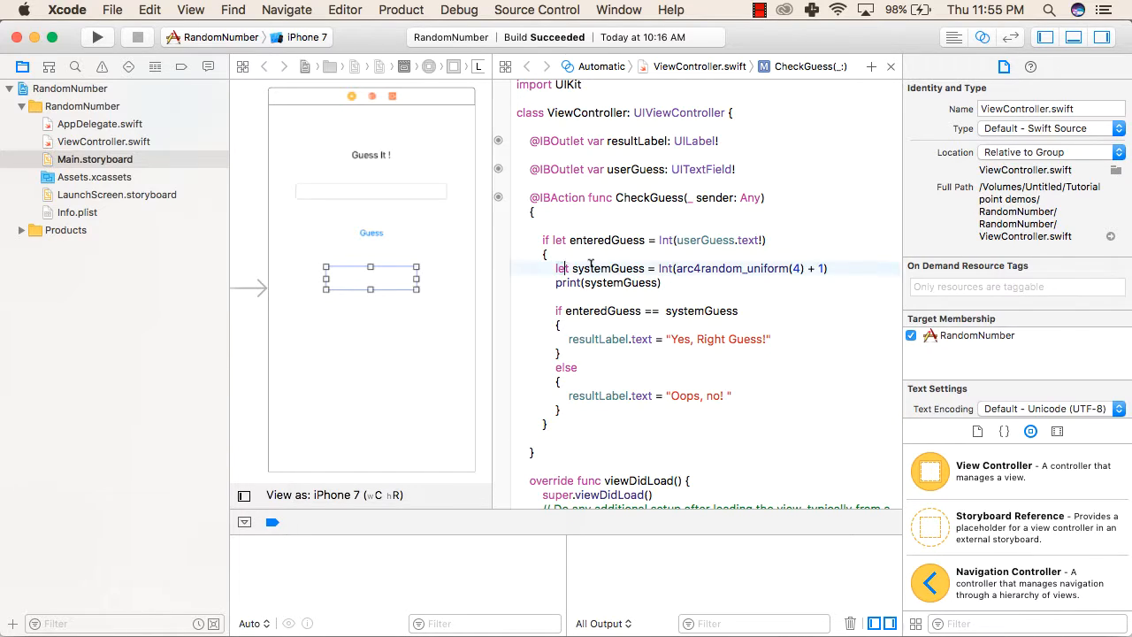
{"action": "double_click", "coordinate": [608, 269]}
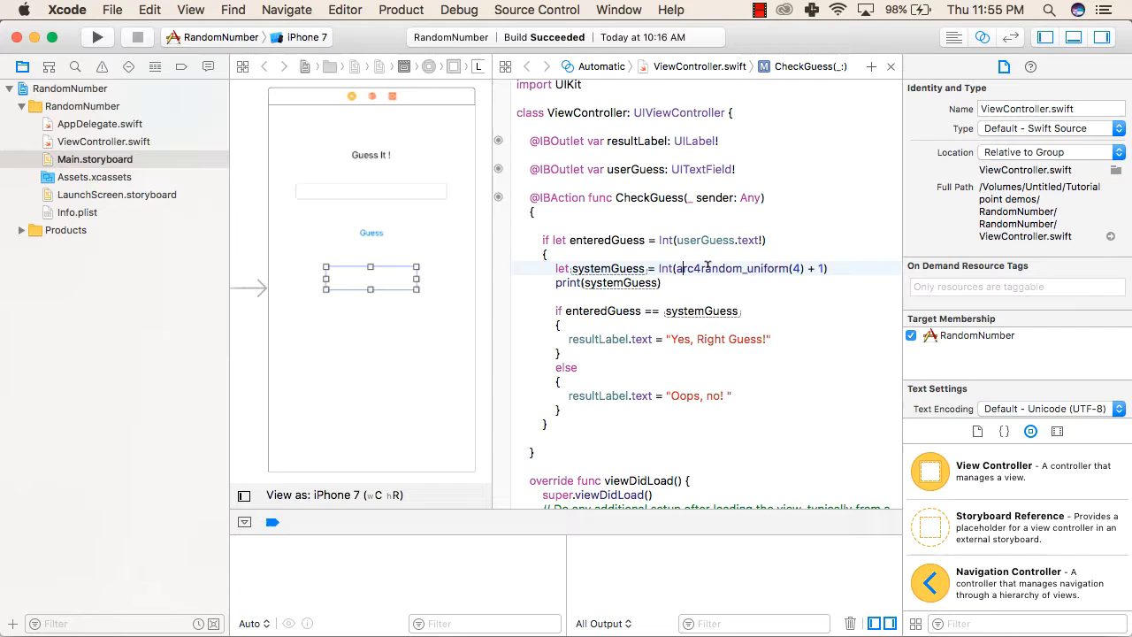
{"action": "double_click", "coordinate": [725, 269]}
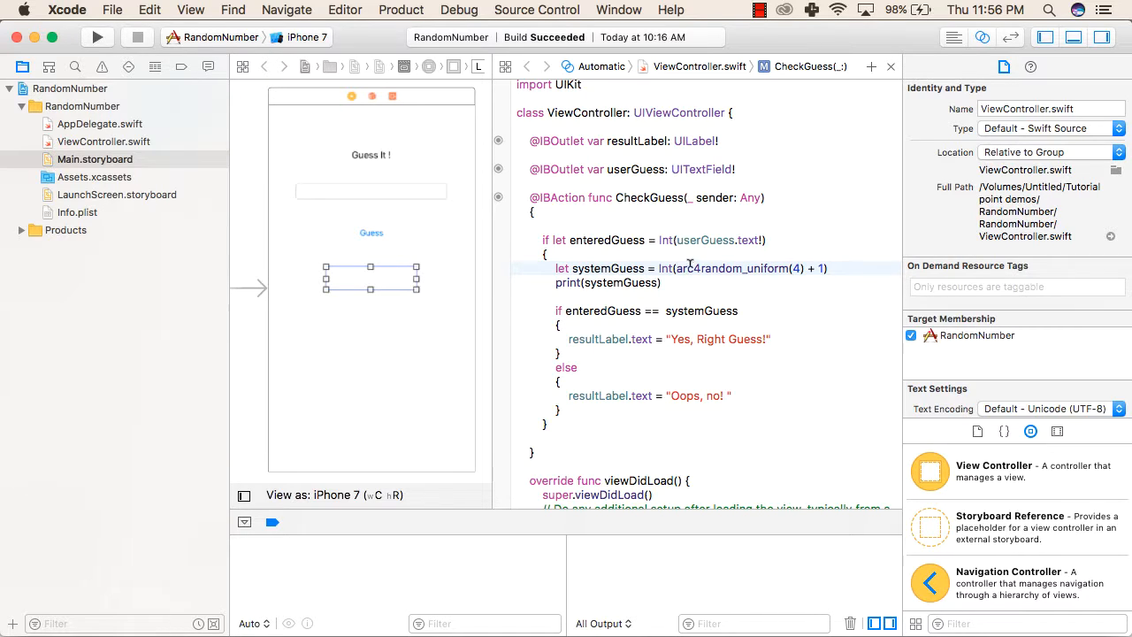
{"action": "double_click", "coordinate": [734, 269]}
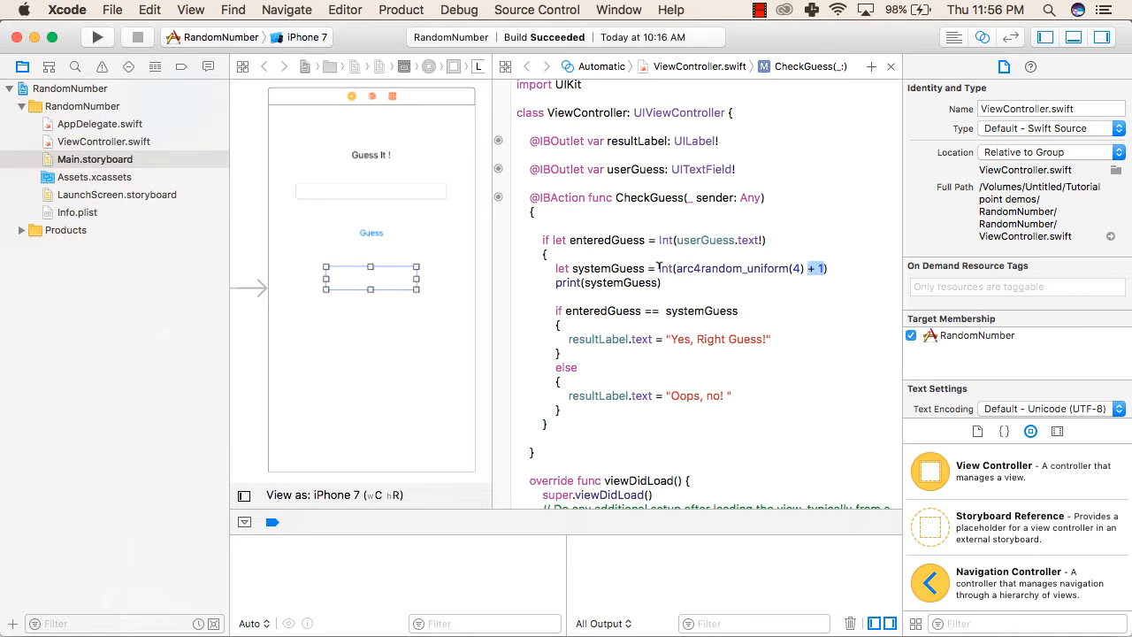
{"action": "left_click_drag", "start_coordinate": [658, 269], "coordinate": [827, 269]}
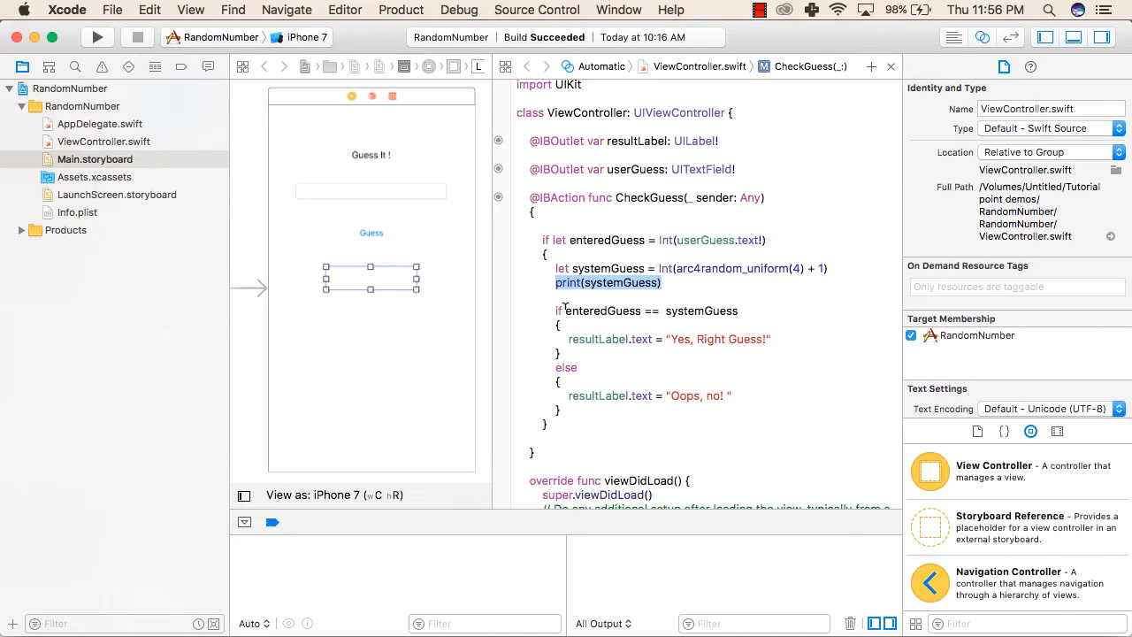
{"action": "mouse_move", "coordinate": [570, 311]}
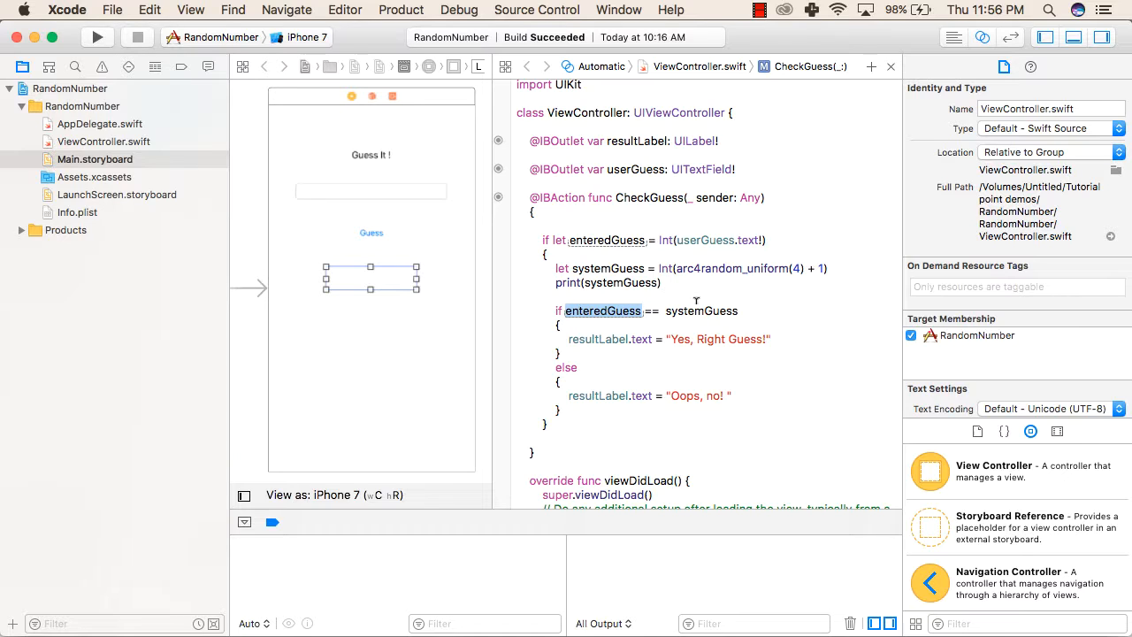
Review enteredGuess and resultLabel in the if/else, then run the app in the iPhone 7 Simulator
{"action": "double_click", "coordinate": [701, 312]}
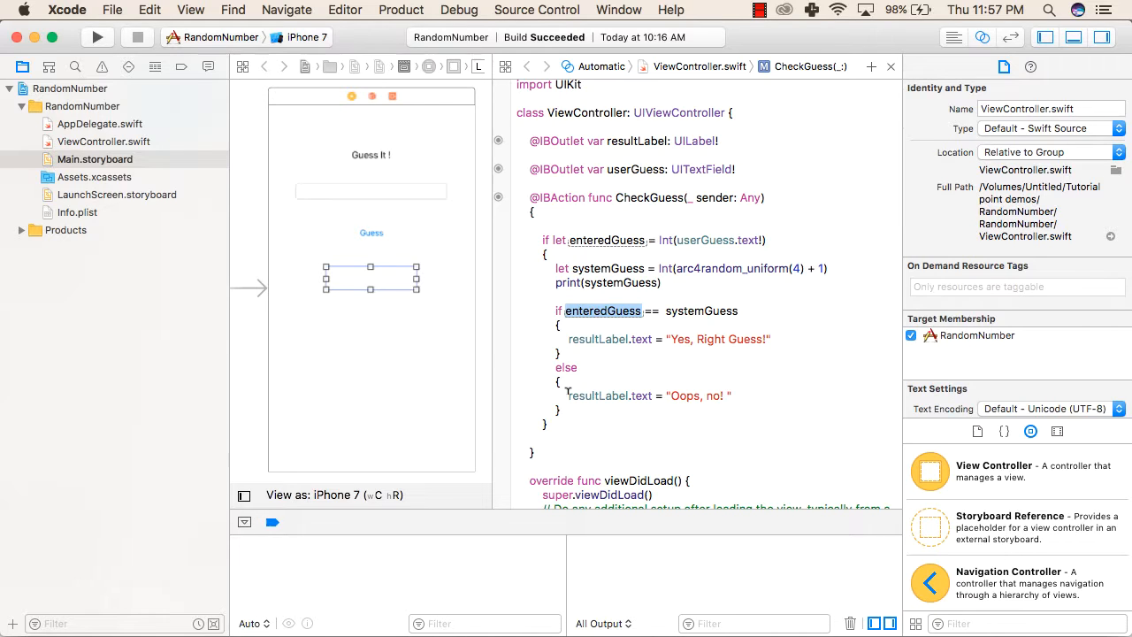
{"action": "double_click", "coordinate": [646, 396]}
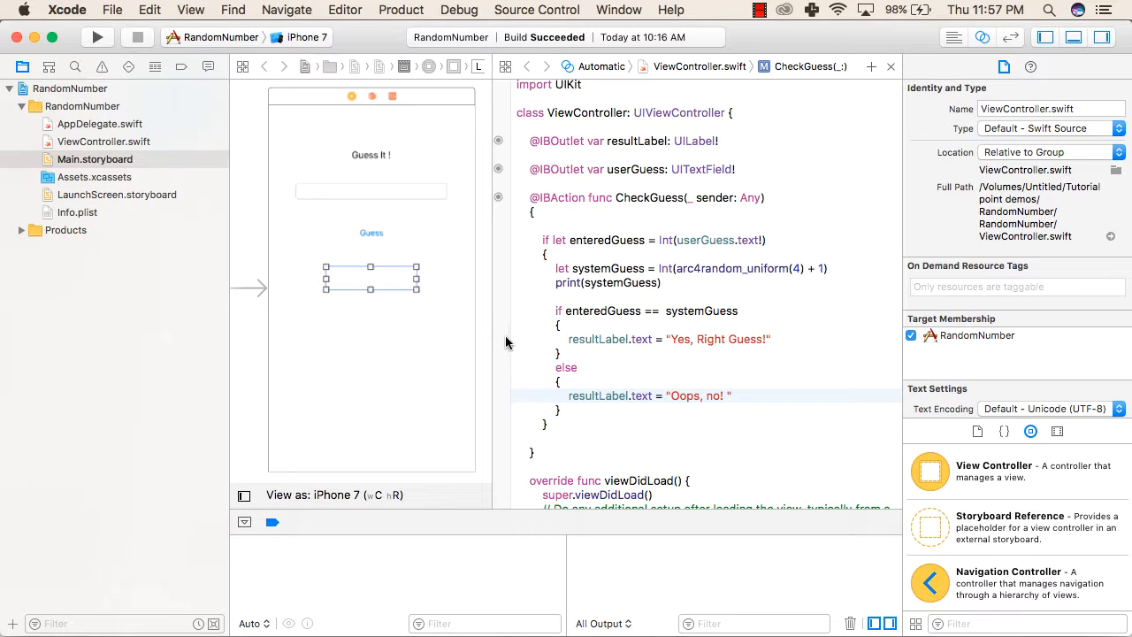
{"action": "left_click", "coordinate": [95, 37]}
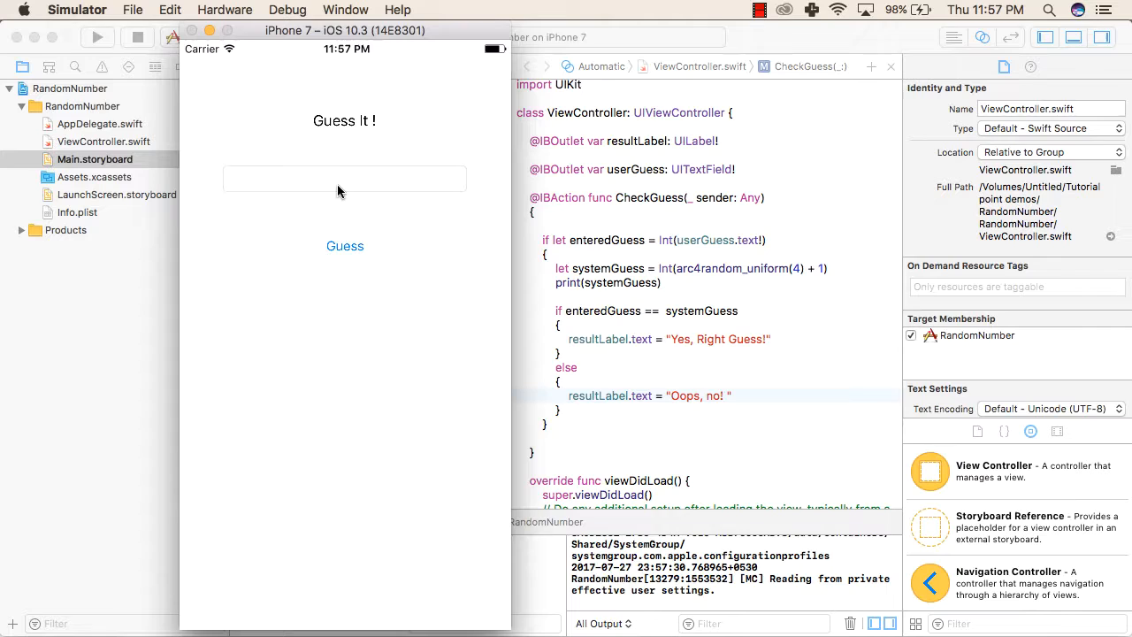
Guess 3 repeatedly in the Simulator, getting 'Oops, no!' and finally 'Yes, Right Guess!'
{"action": "left_click", "coordinate": [343, 179]}
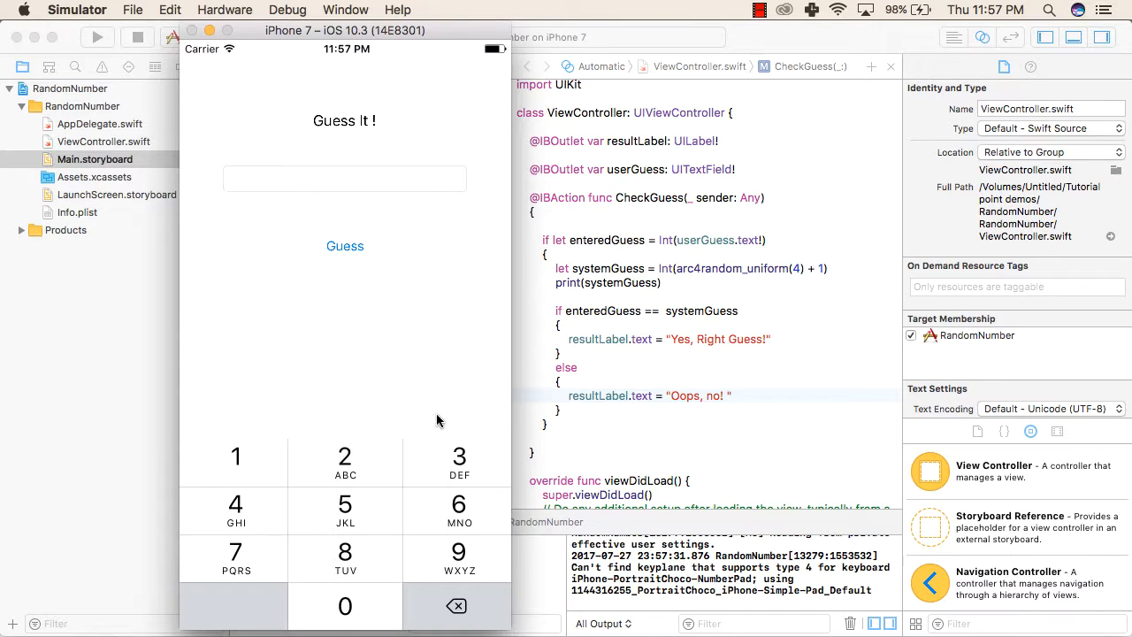
{"action": "left_click", "coordinate": [345, 246]}
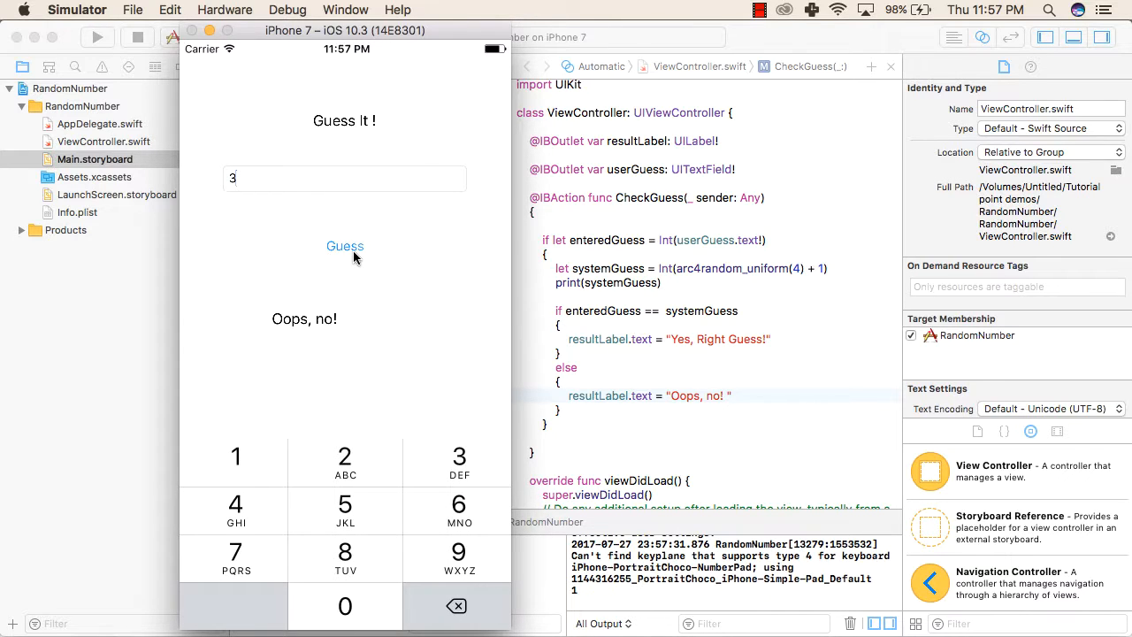
{"action": "mouse_move", "coordinate": [354, 297]}
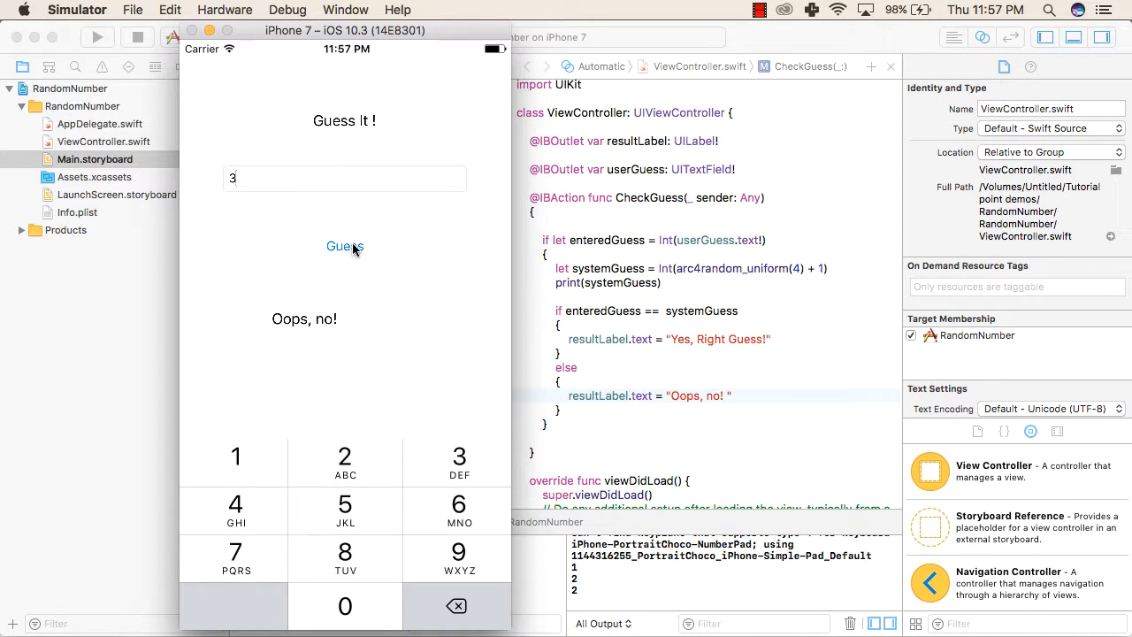
{"action": "left_click", "coordinate": [345, 246]}
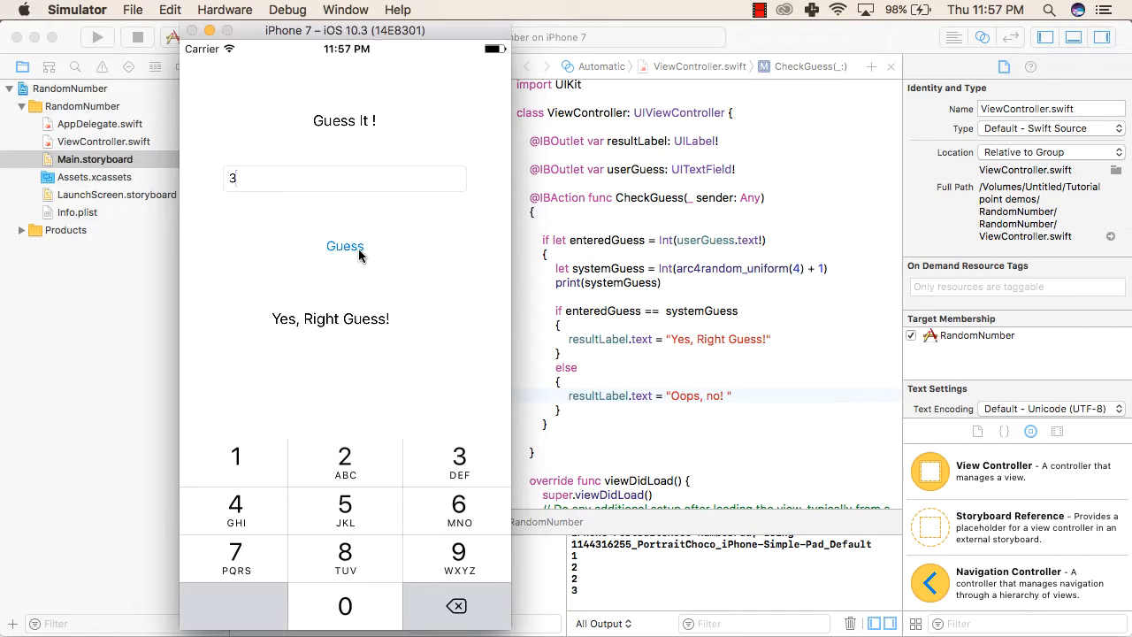
{"action": "left_click", "coordinate": [345, 246]}
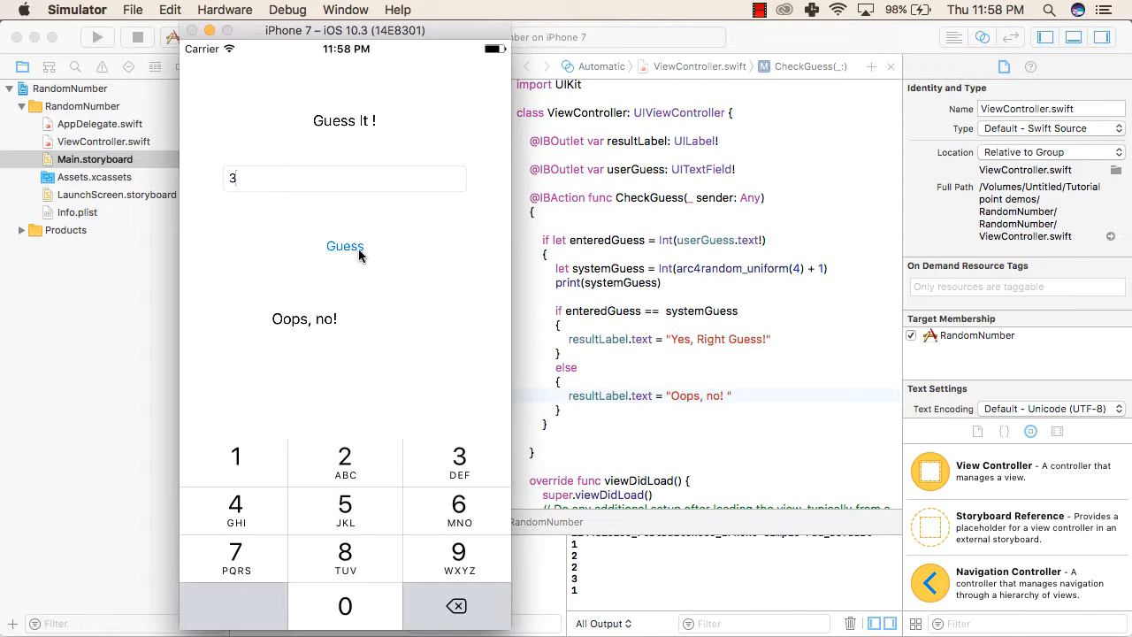
{"action": "left_click", "coordinate": [343, 245]}
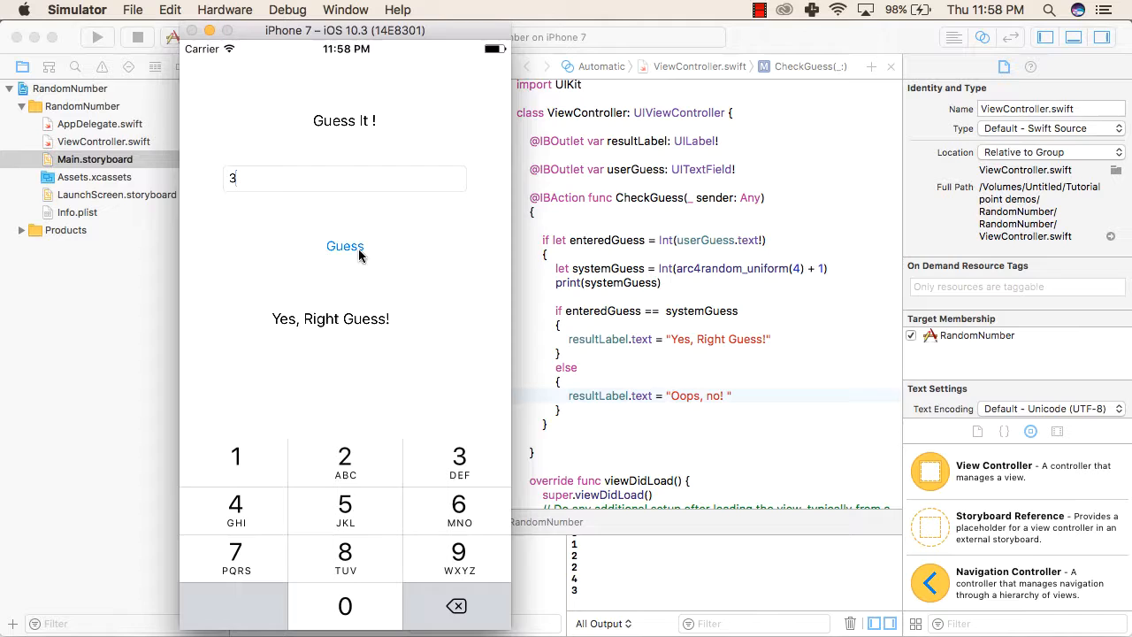